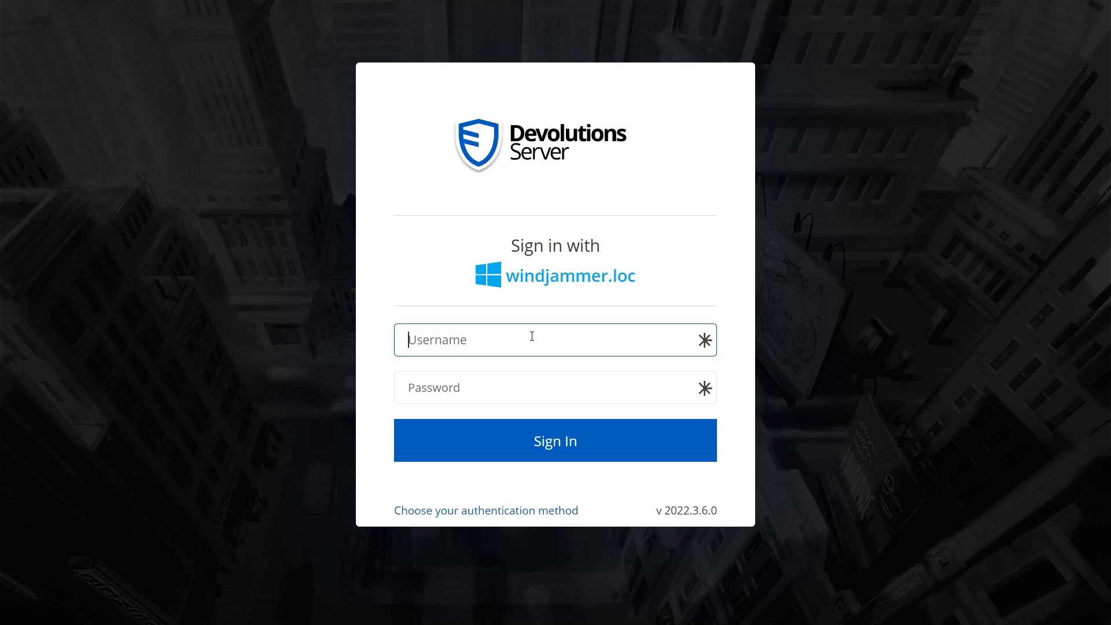
- Sign in to the windjammer.loc domain as 'mauri'
{"action": "type", "text": "maurice"}
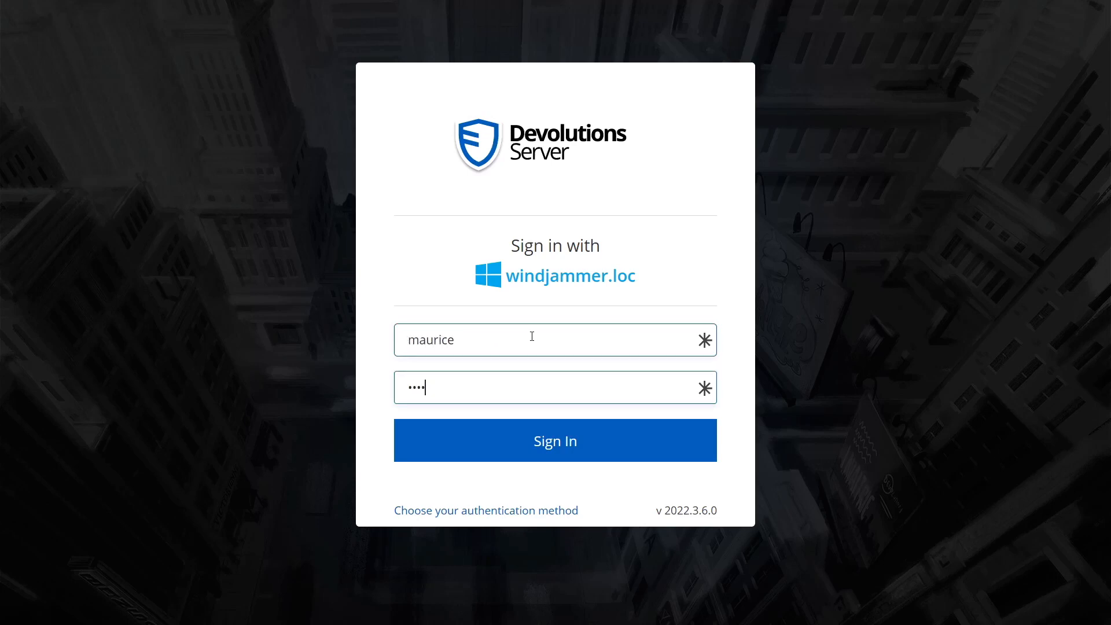
{"action": "left_click", "coordinate": [555, 440]}
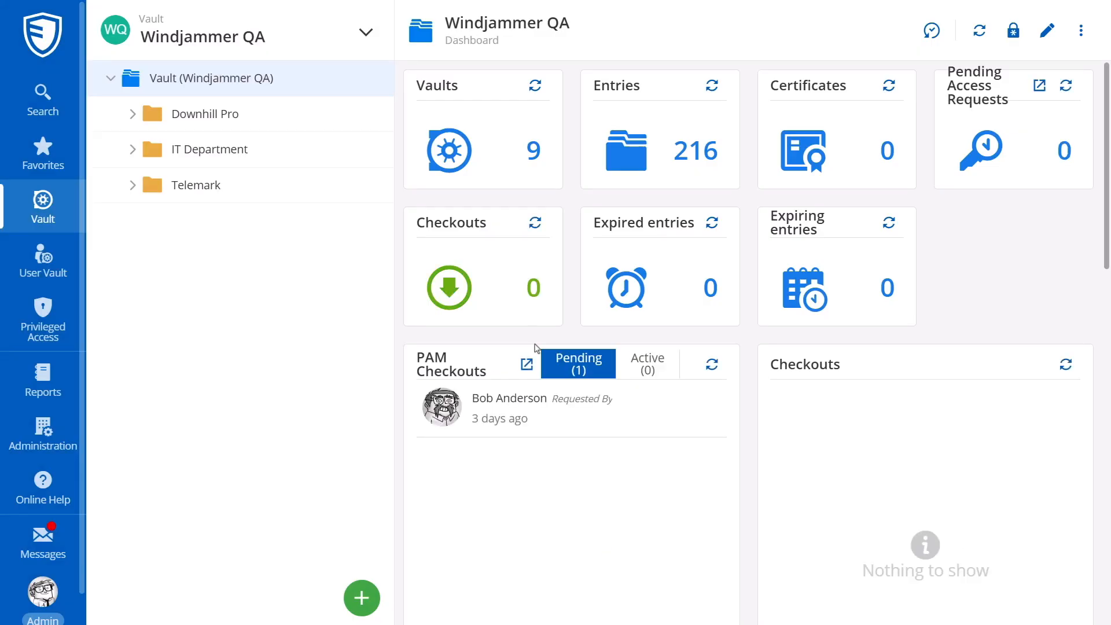
{"action": "mouse_move", "coordinate": [161, 135]}
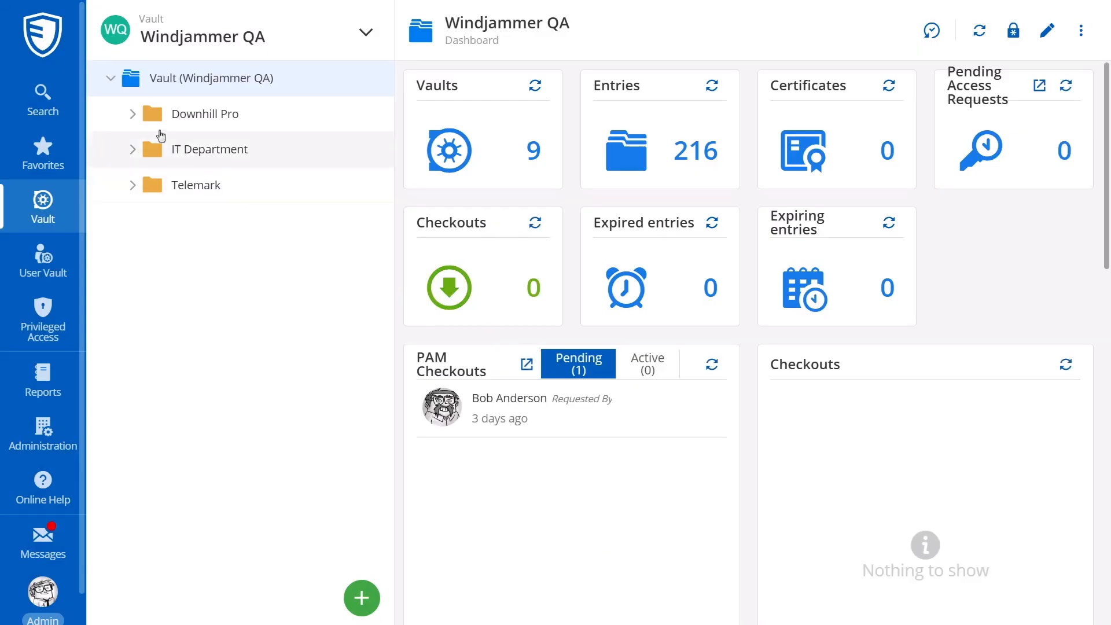
- Expand the Downhill Pro and IT Department folders and scroll down the vault tree
{"action": "left_click", "coordinate": [131, 113]}
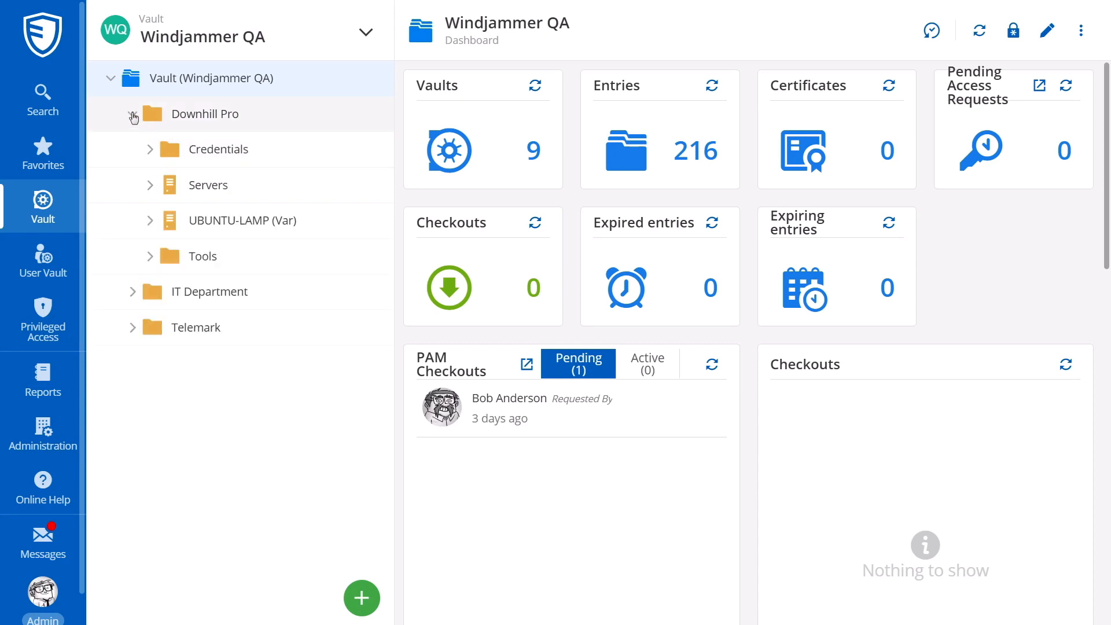
{"action": "left_click", "coordinate": [149, 185]}
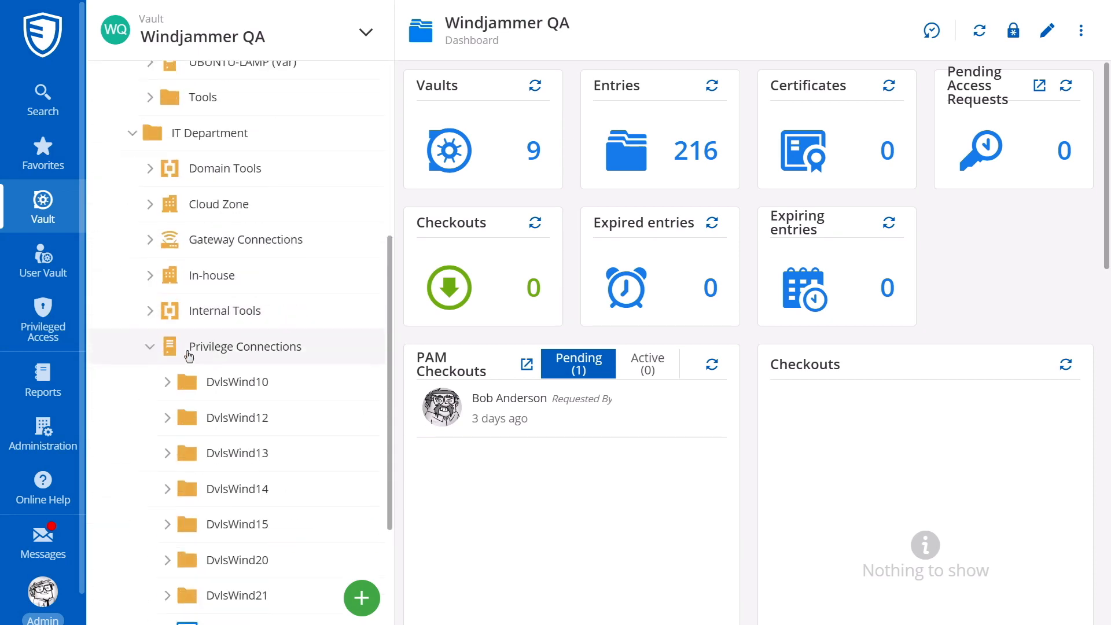
{"action": "scroll", "scroll_direction": "down", "scroll_amount": 3}
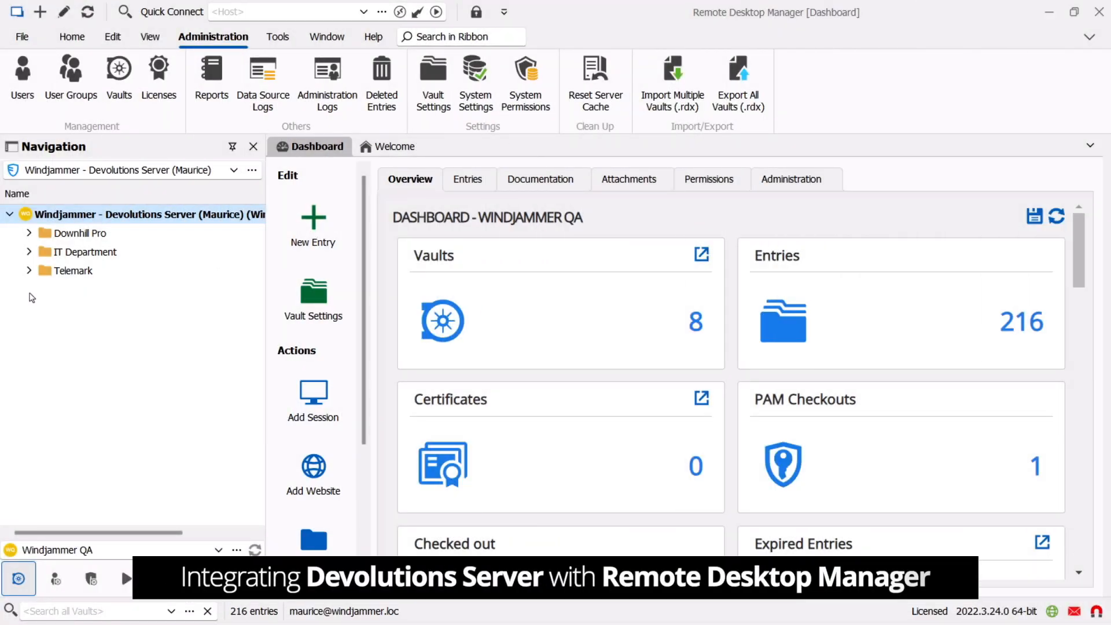
{"action": "mouse_move", "coordinate": [202, 287]}
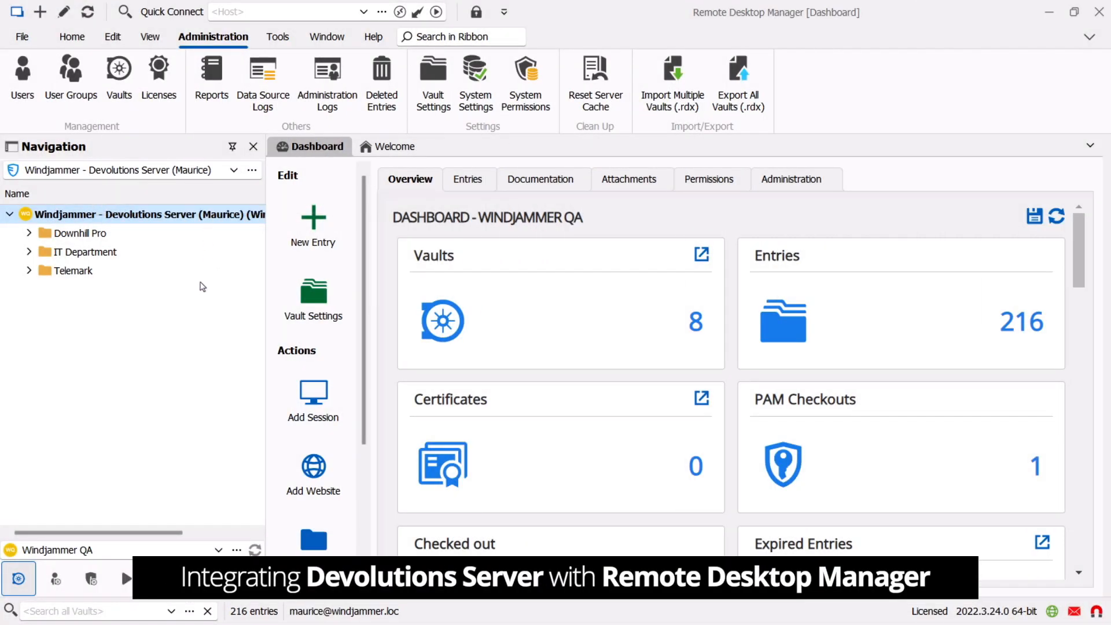
{"action": "left_click", "coordinate": [29, 233]}
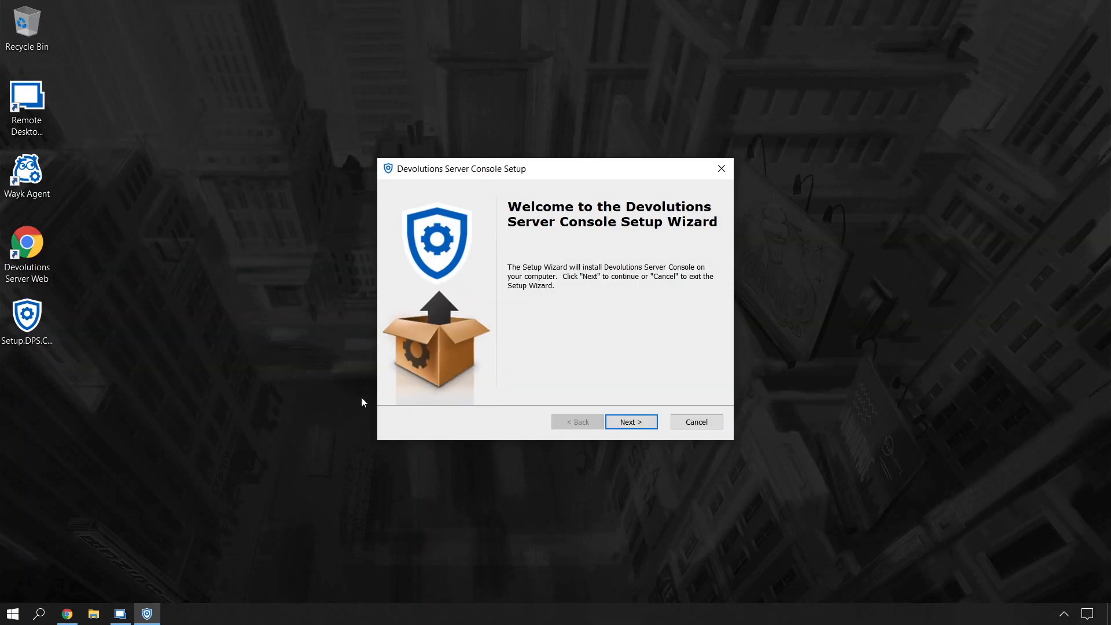
- Get past the welcome and Configure Shortcuts pages and accept the license agreement
{"action": "left_click", "coordinate": [630, 422]}
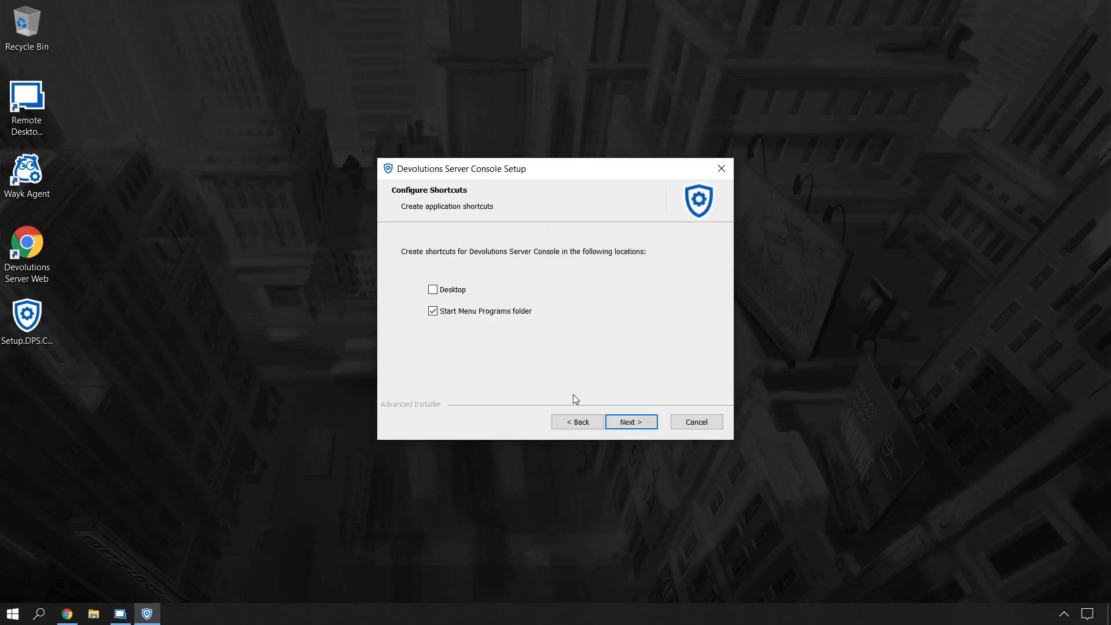
{"action": "left_click", "coordinate": [630, 422]}
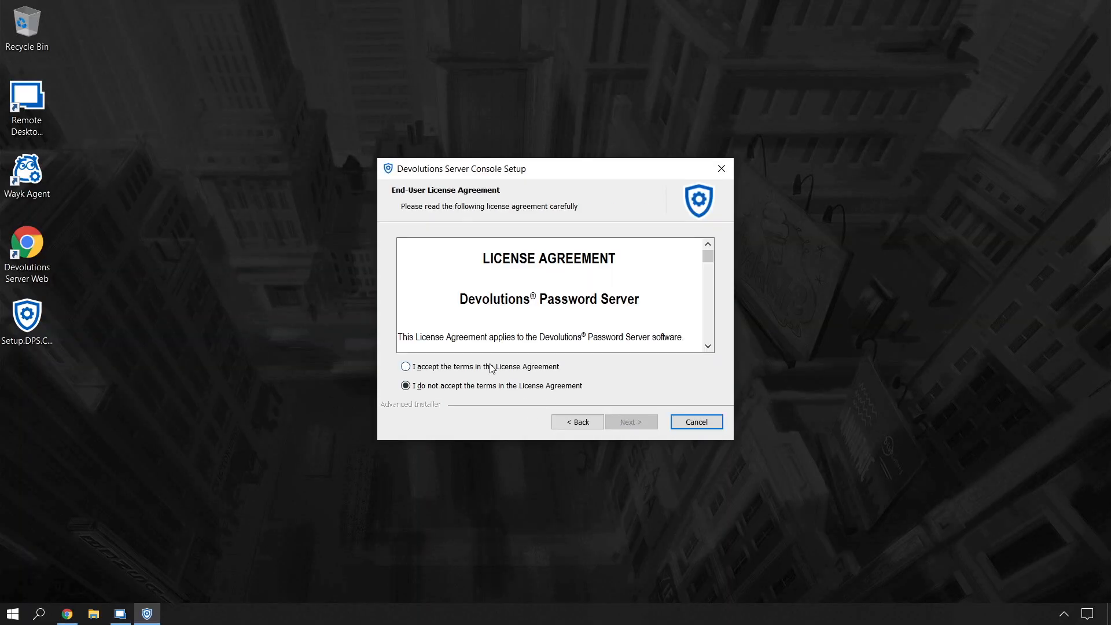
{"action": "left_click", "coordinate": [630, 422]}
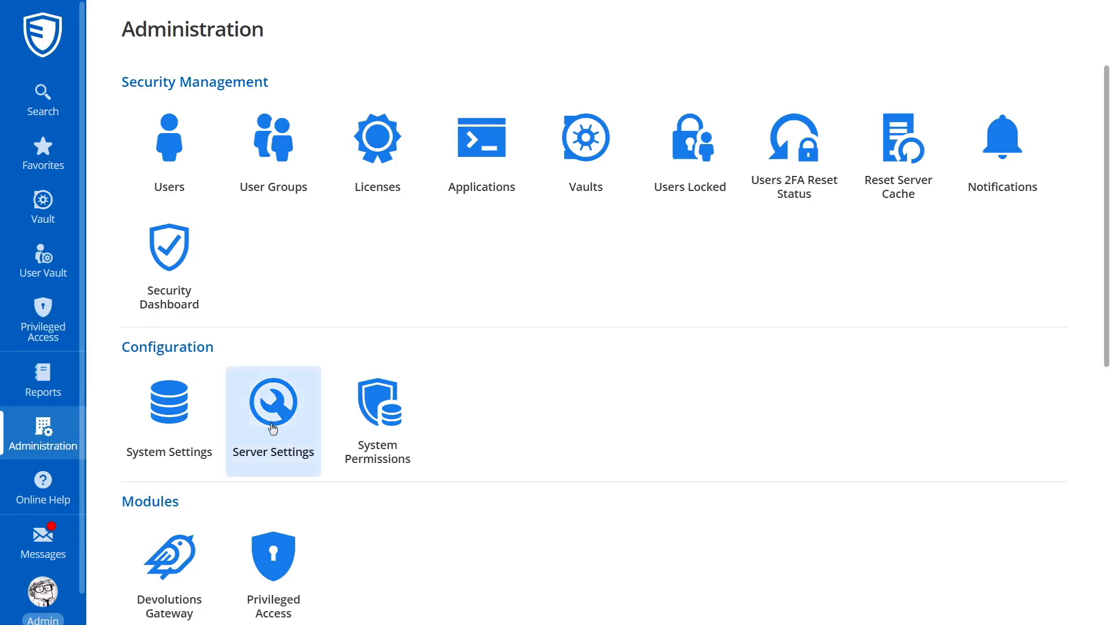
- View the Two-Factor settings, then the Authentication page under Server Settings
{"action": "left_click", "coordinate": [272, 404]}
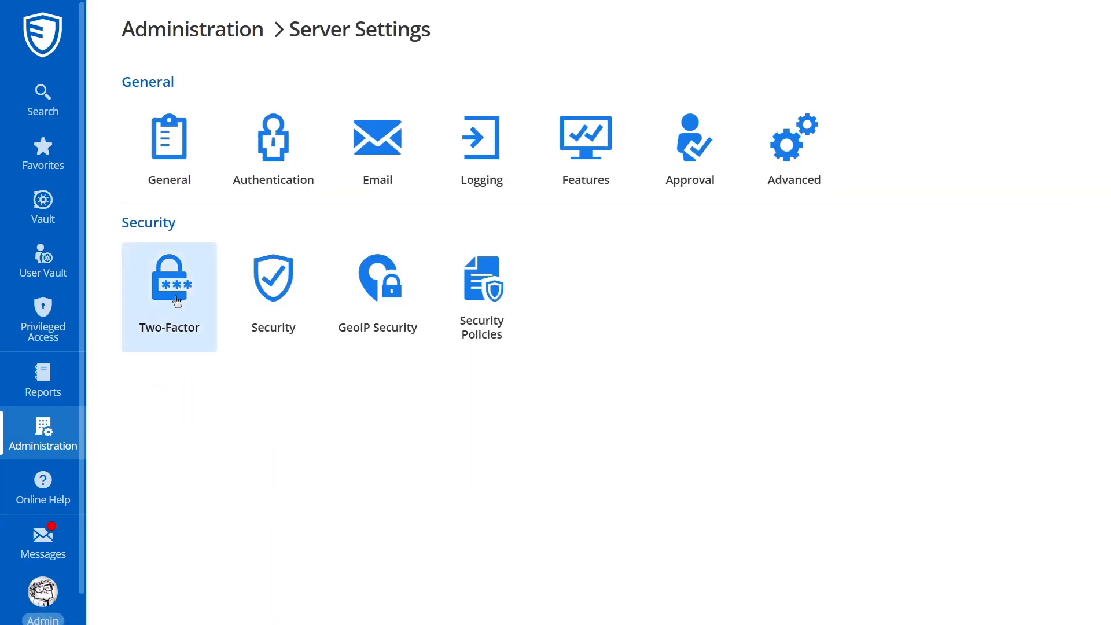
{"action": "left_click", "coordinate": [169, 290]}
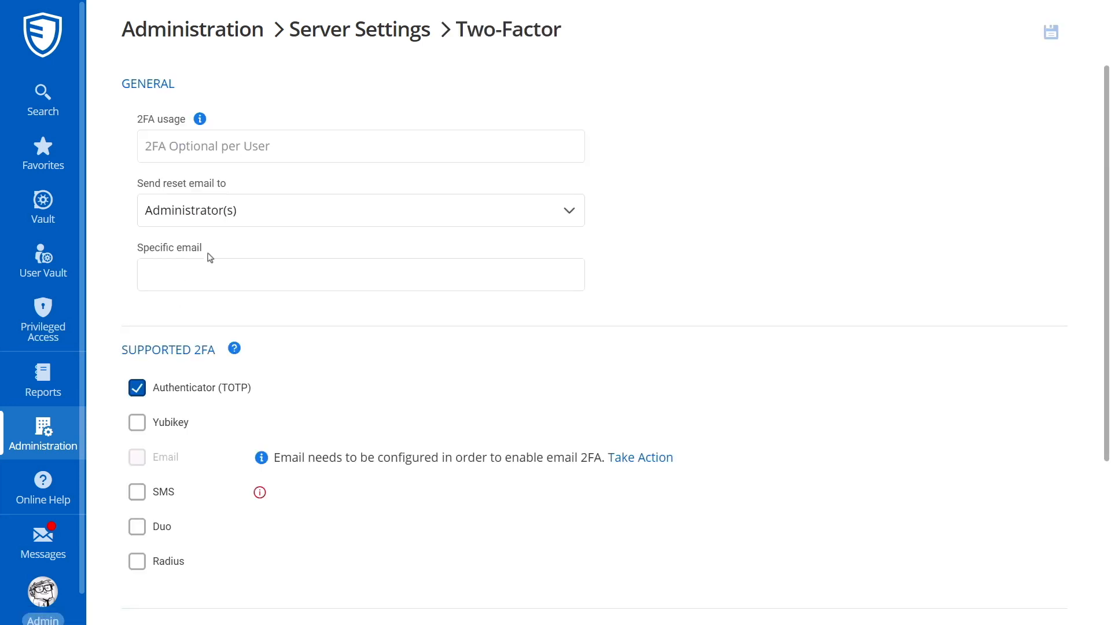
{"action": "left_click", "coordinate": [359, 29]}
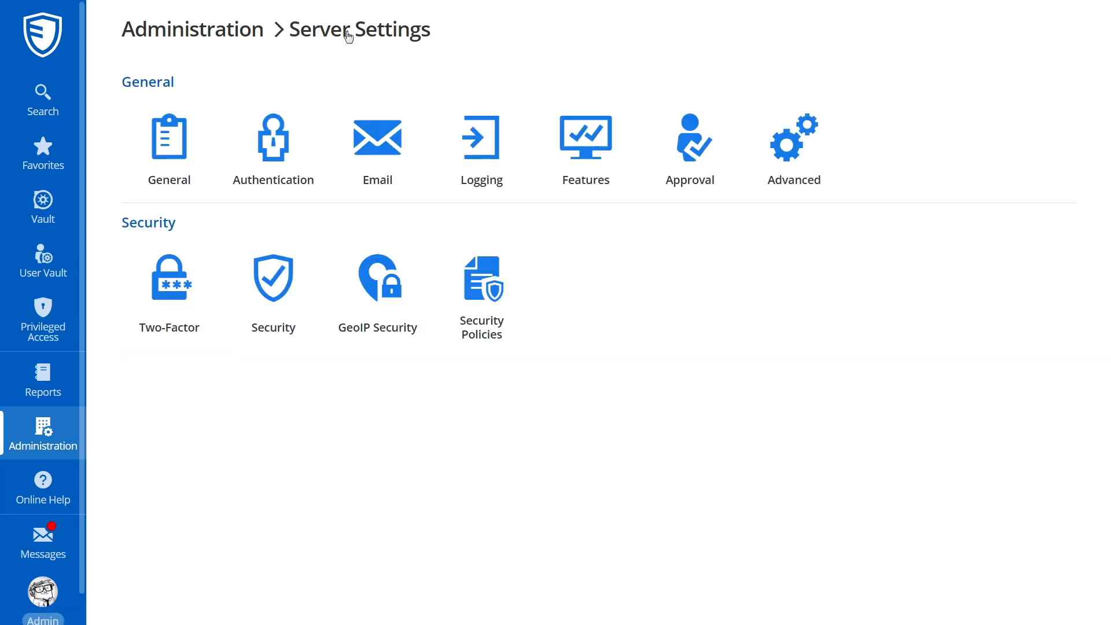
{"action": "left_click", "coordinate": [272, 138]}
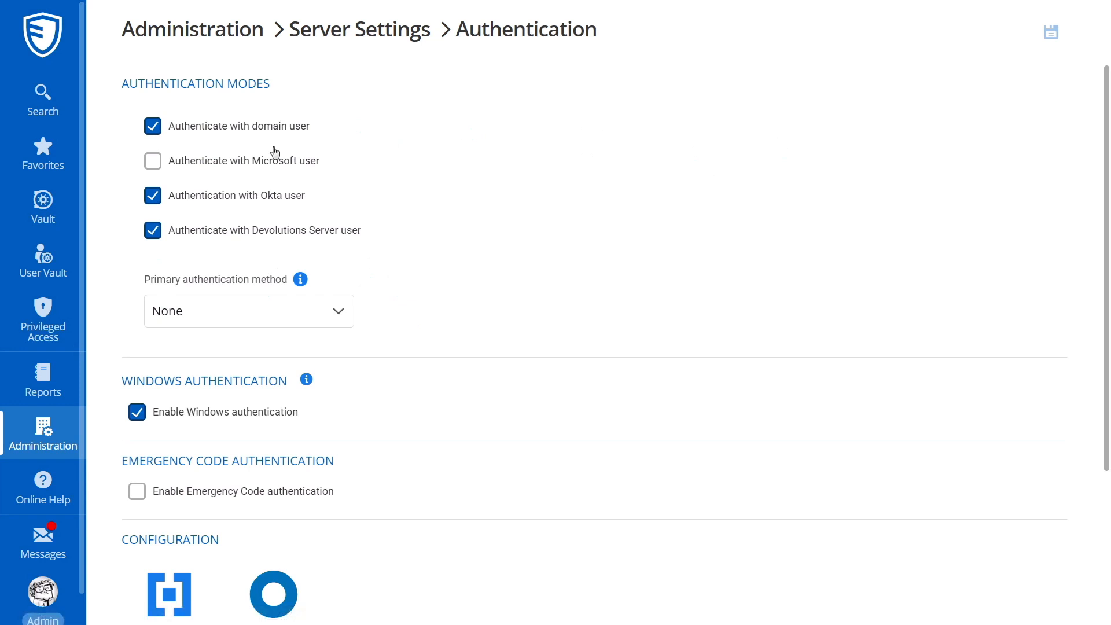
{"action": "mouse_move", "coordinate": [289, 112]}
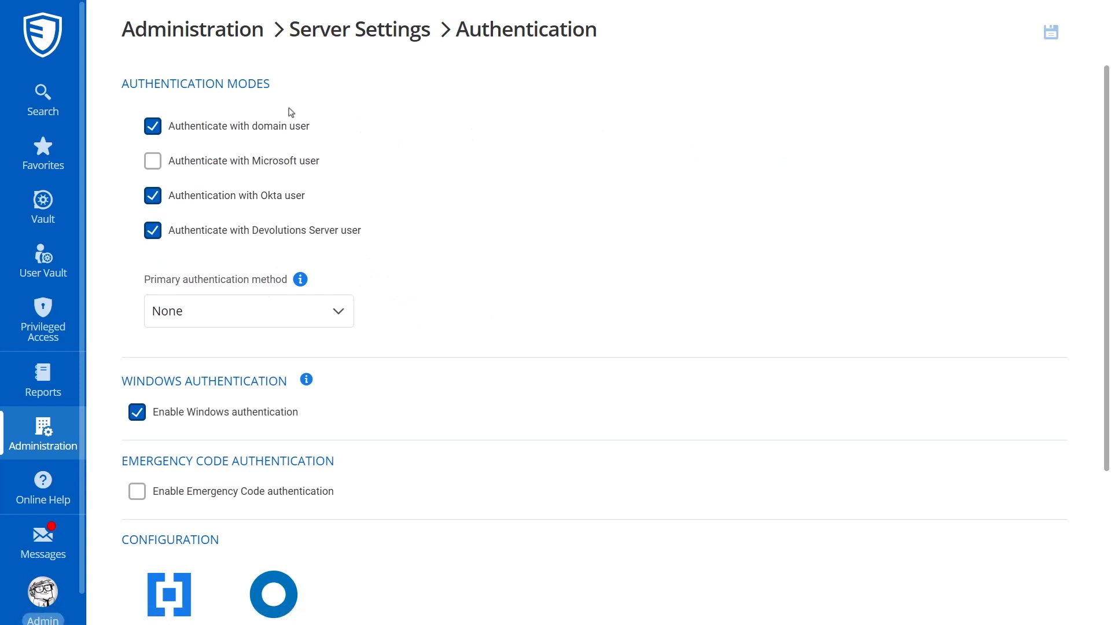
{"action": "left_click", "coordinate": [358, 29]}
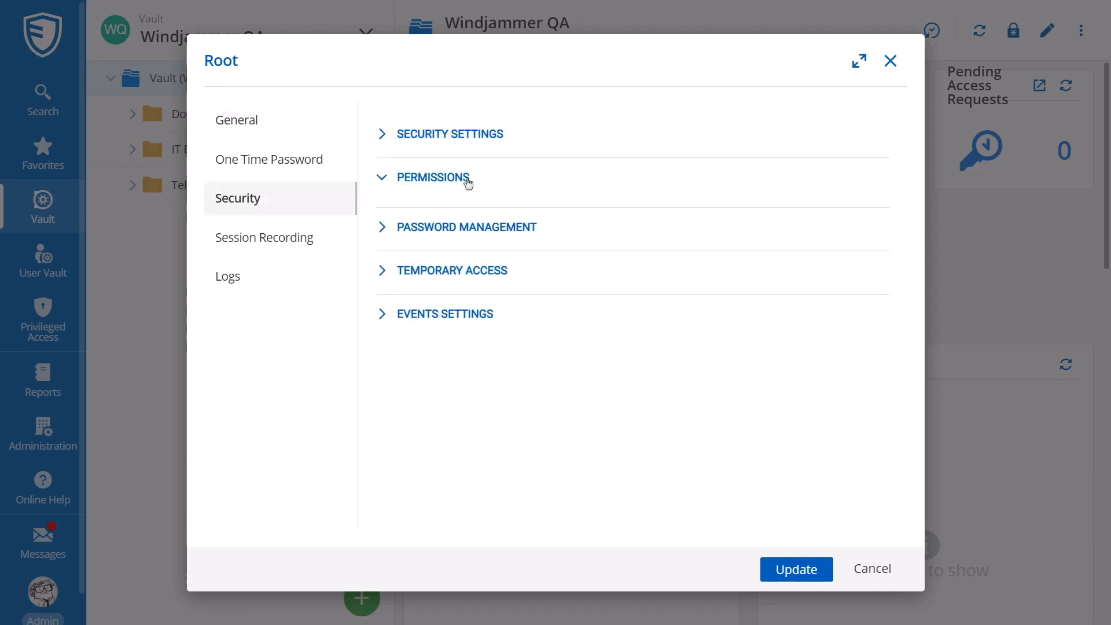
- Set Root's Add permission to Custom for selected user groups and Delete to Never
{"action": "left_click", "coordinate": [436, 177]}
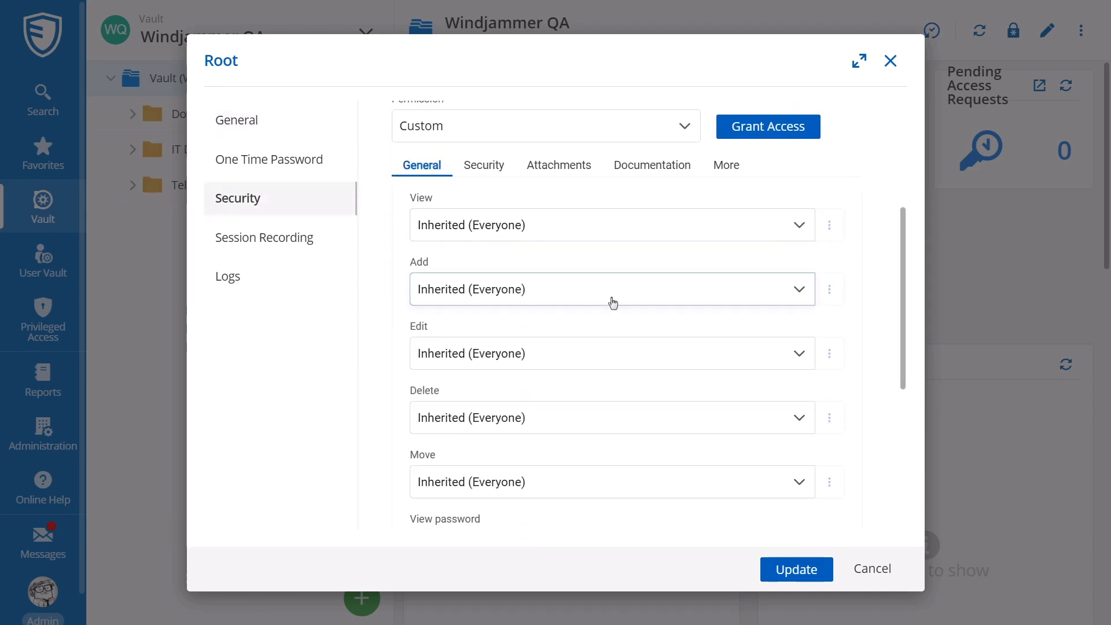
{"action": "left_click", "coordinate": [767, 126]}
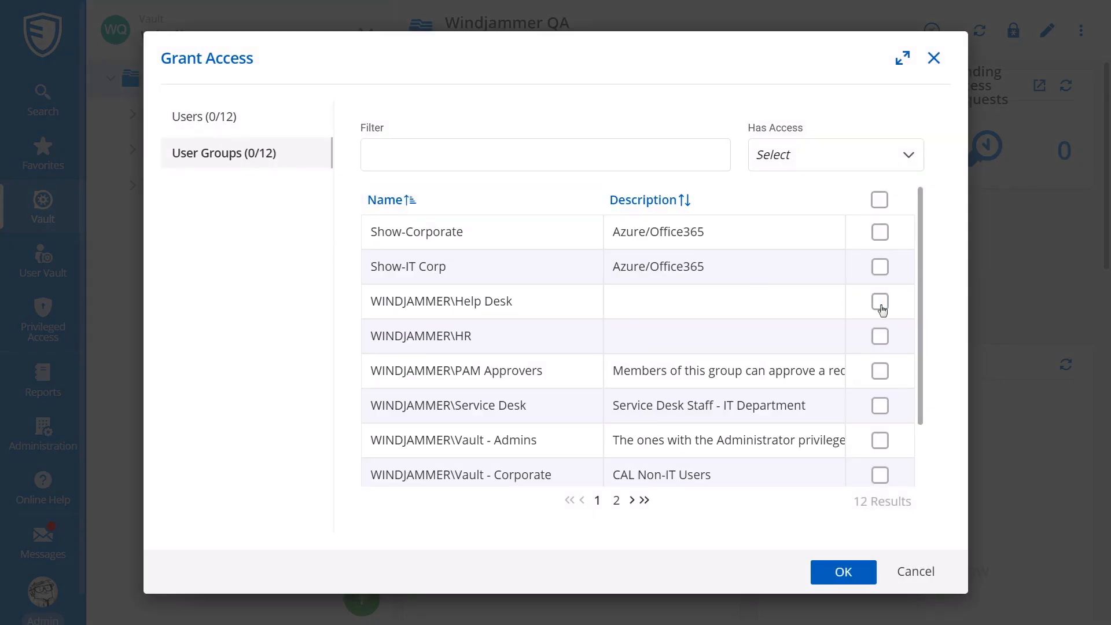
{"action": "left_click", "coordinate": [842, 571]}
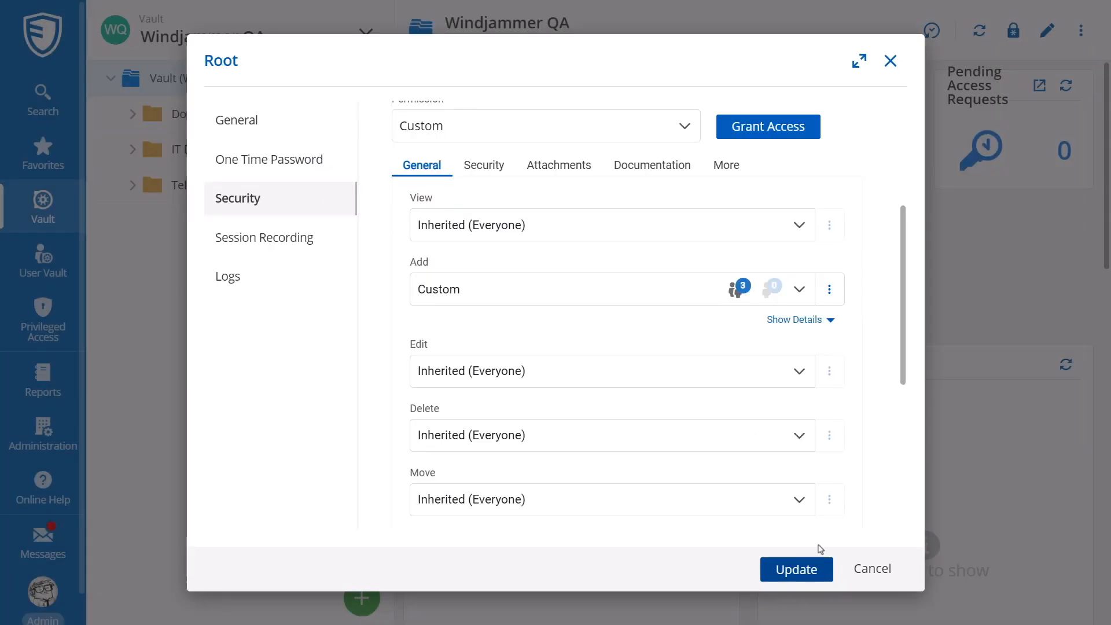
{"action": "left_click", "coordinate": [798, 435]}
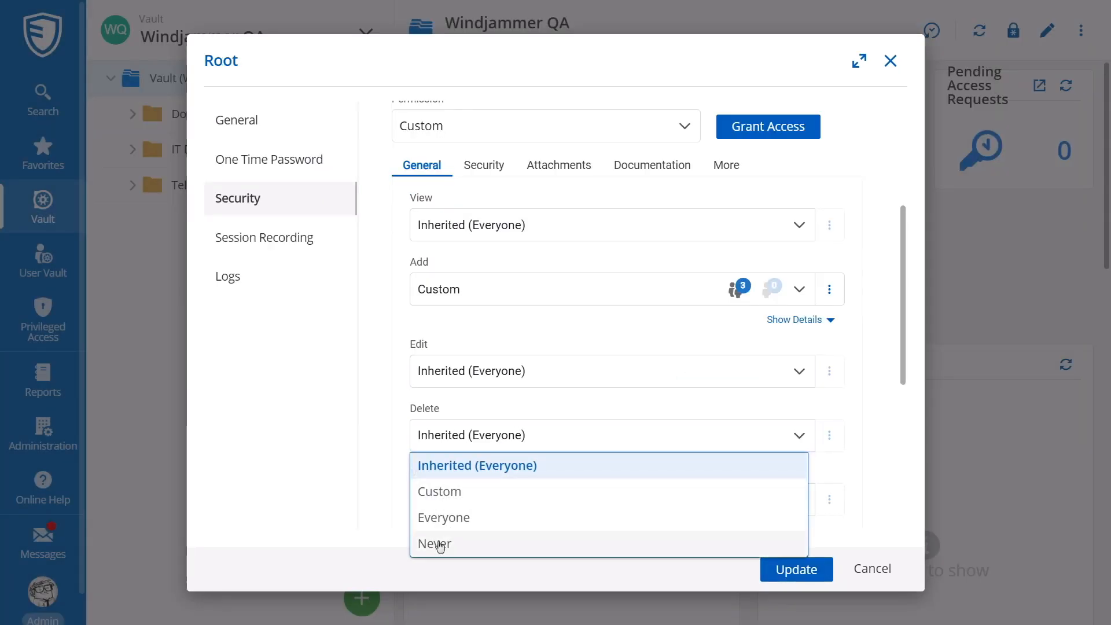
{"action": "left_click", "coordinate": [766, 126]}
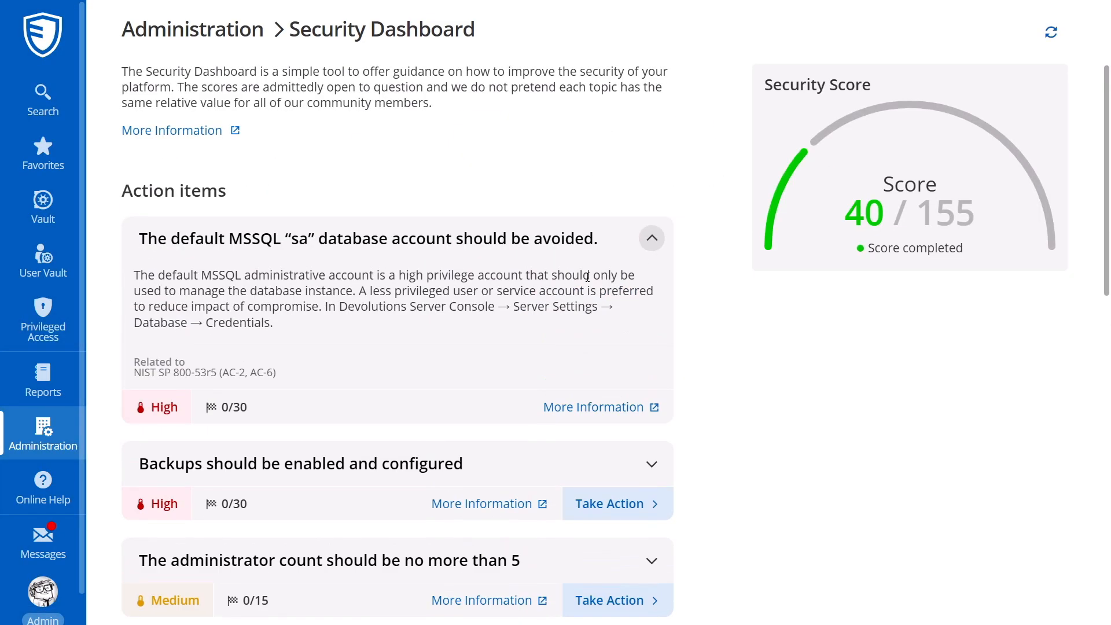
- Browse the Reports catalogue and Administration overview, then open privileged account discovery
{"action": "left_click", "coordinate": [42, 379]}
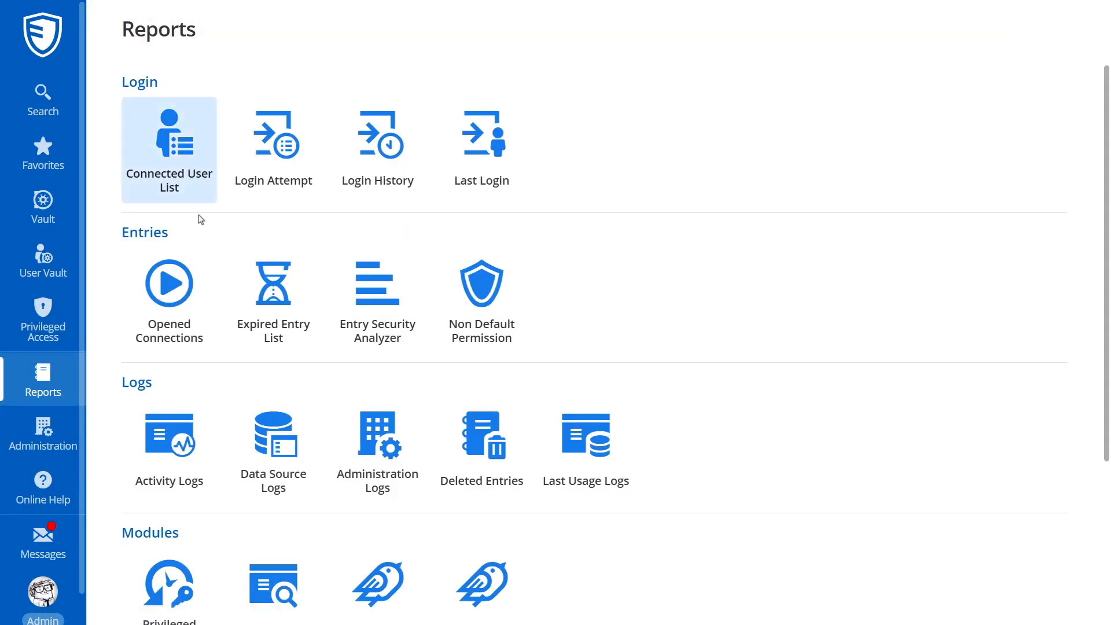
{"action": "left_click", "coordinate": [42, 433]}
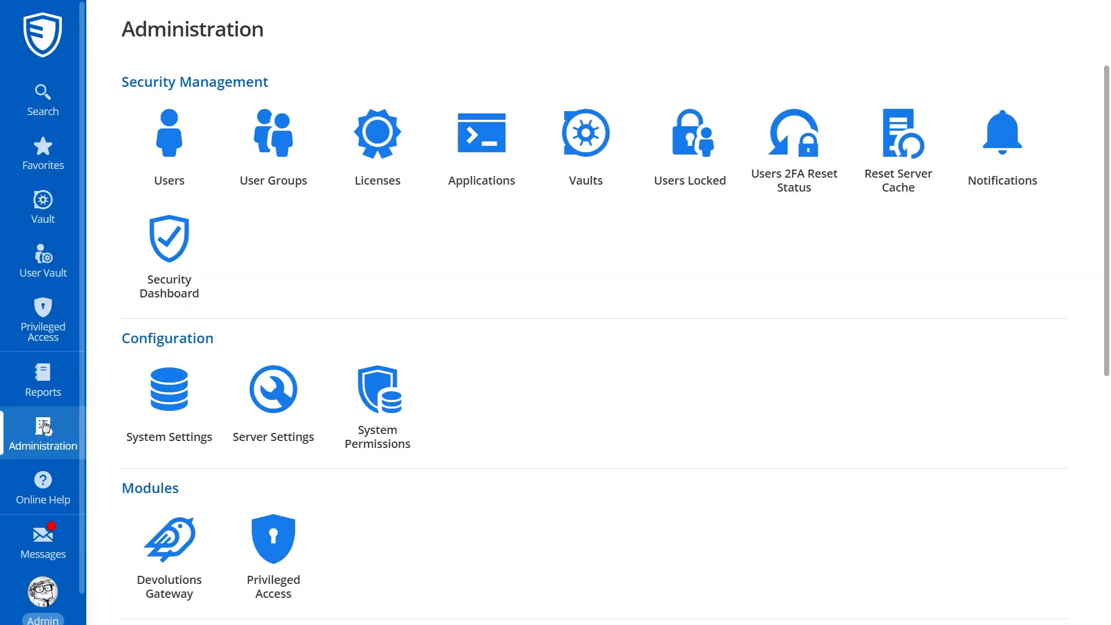
{"action": "left_click", "coordinate": [272, 537]}
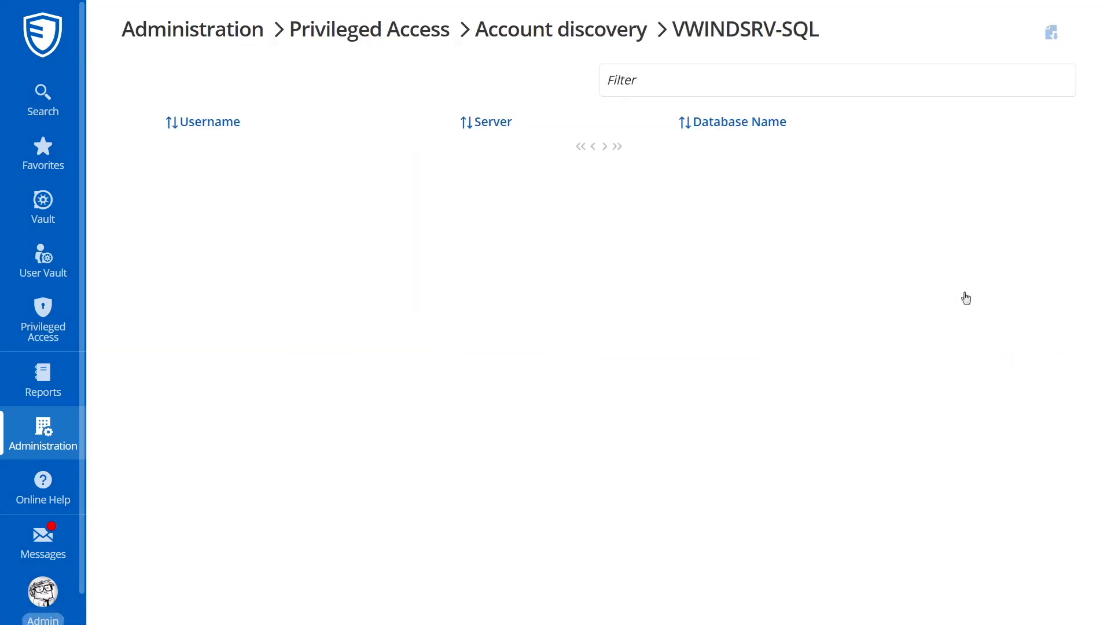
- Review _backupoperator's custom rotation schedule (every 7 days at 13:03) and confirm
{"action": "left_click", "coordinate": [42, 319]}
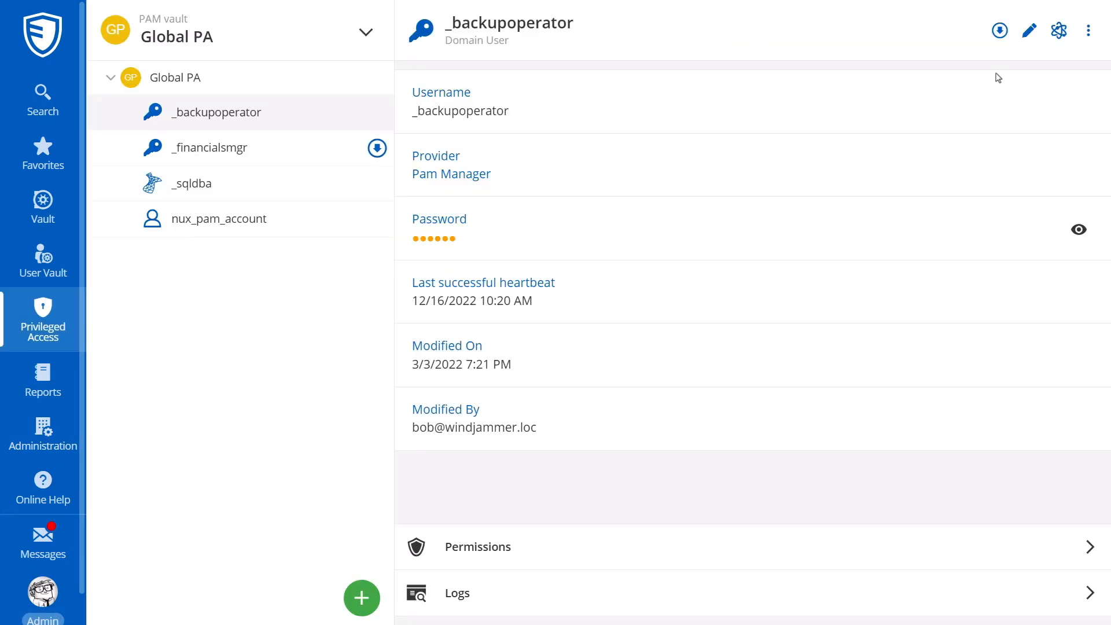
{"action": "left_click", "coordinate": [1028, 30]}
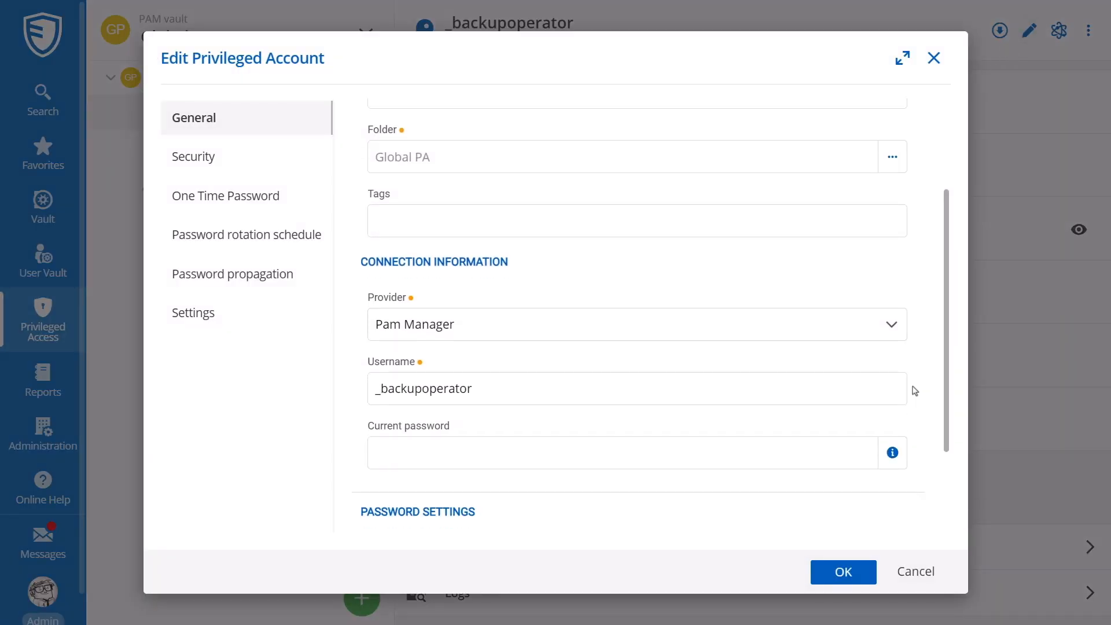
{"action": "left_click", "coordinate": [247, 234]}
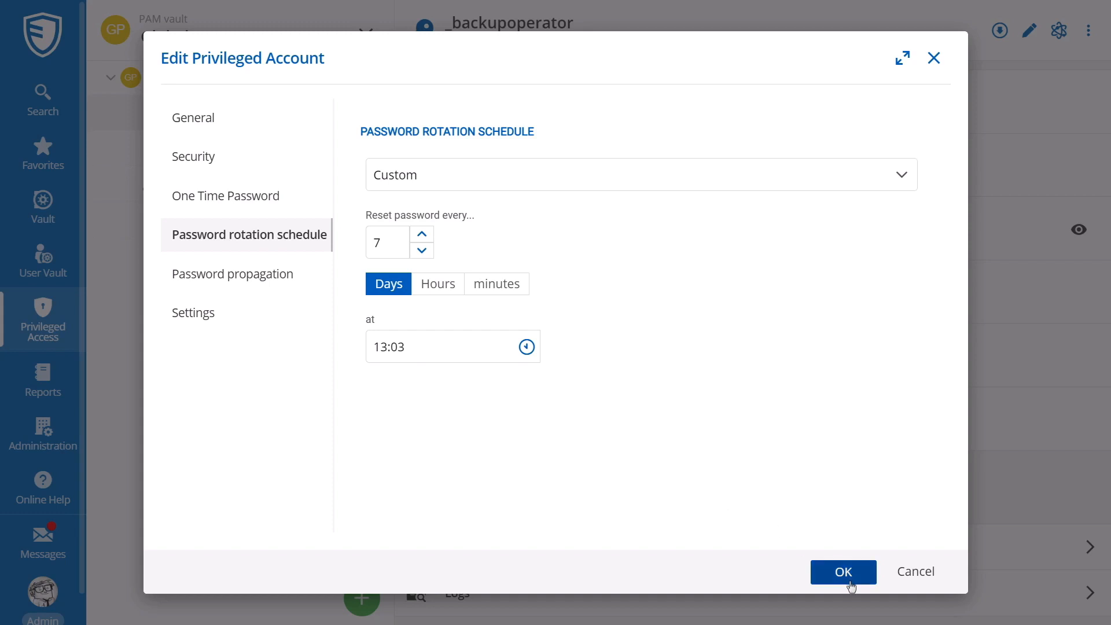
{"action": "left_click", "coordinate": [843, 572]}
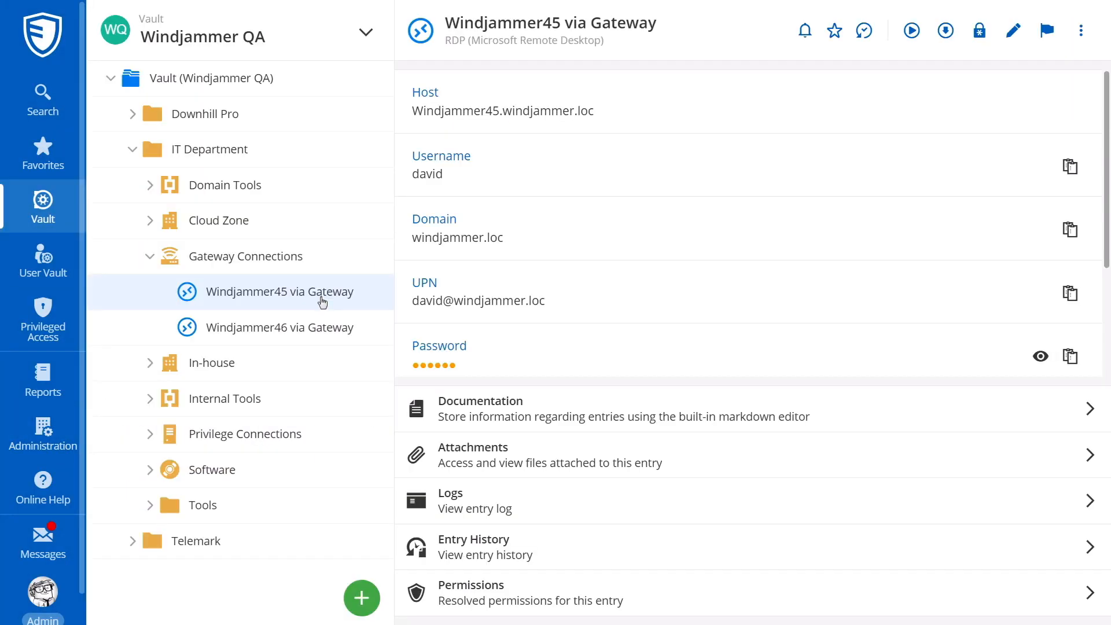
{"action": "mouse_move", "coordinate": [911, 30]}
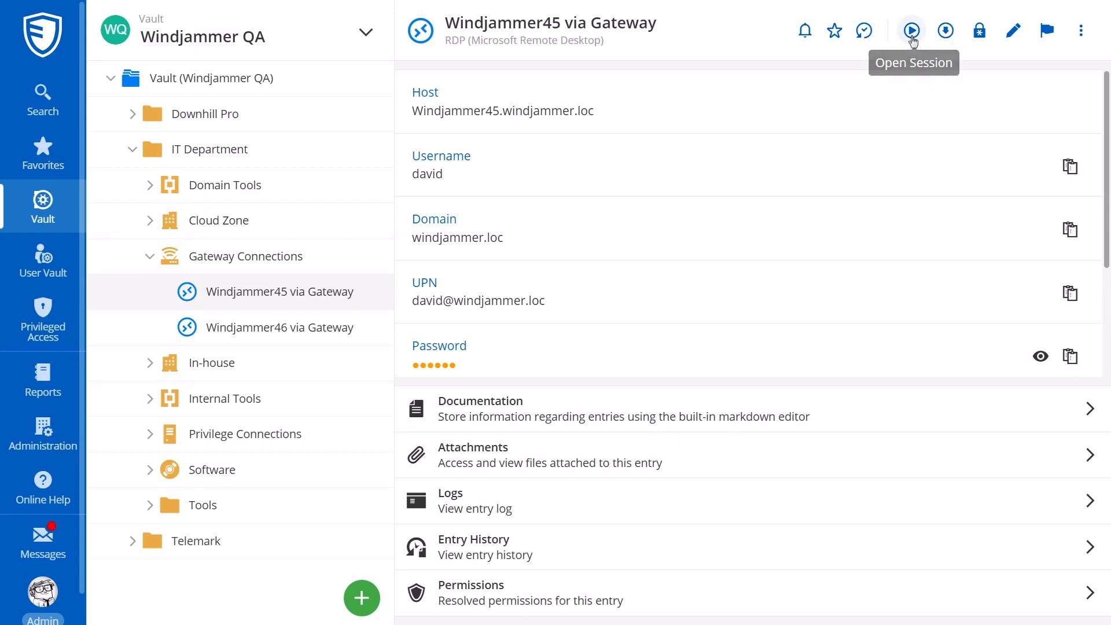
- Launch a remote session to the Windjammer45 via Gateway RDP entry
{"action": "left_click", "coordinate": [912, 31]}
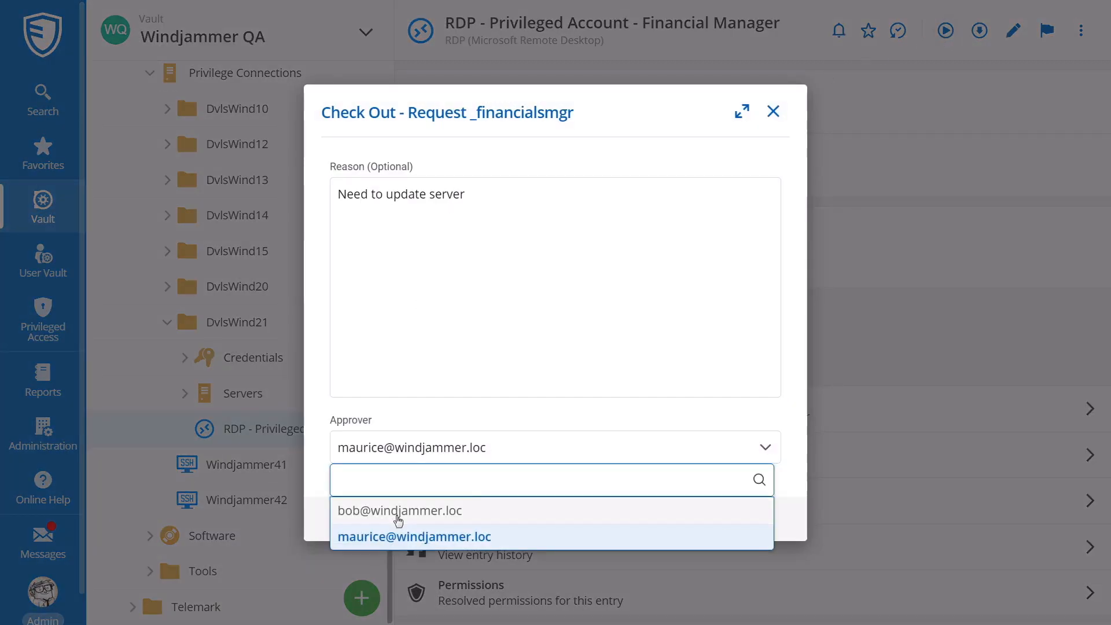
- Choose an approver and submit the _financialsmgr checkout request ('Need to update server')
{"action": "left_click", "coordinate": [773, 111]}
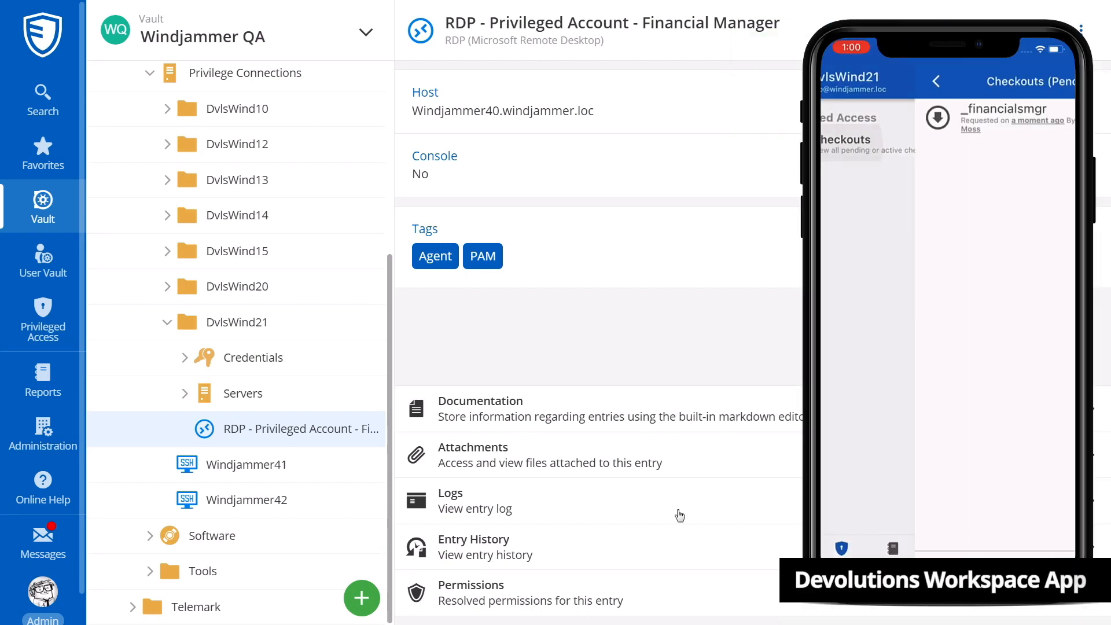
{"action": "left_click", "coordinate": [1000, 117]}
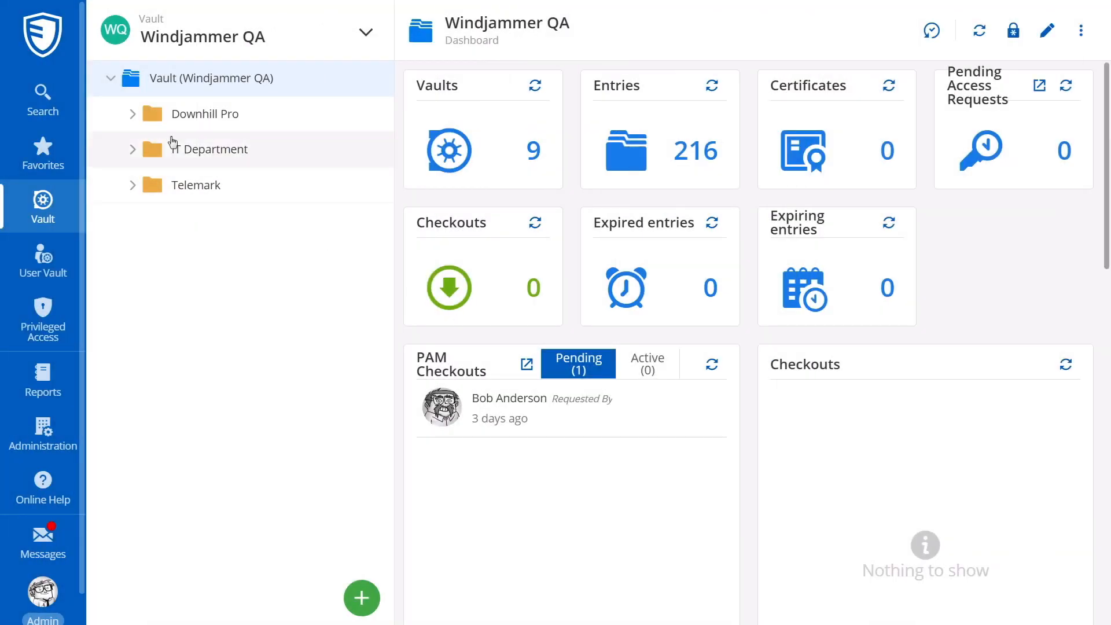
- Expand Downhill Pro to show Credentials, Servers, UBUNTU-LAMP (Var) and Tools
{"action": "left_click", "coordinate": [132, 113]}
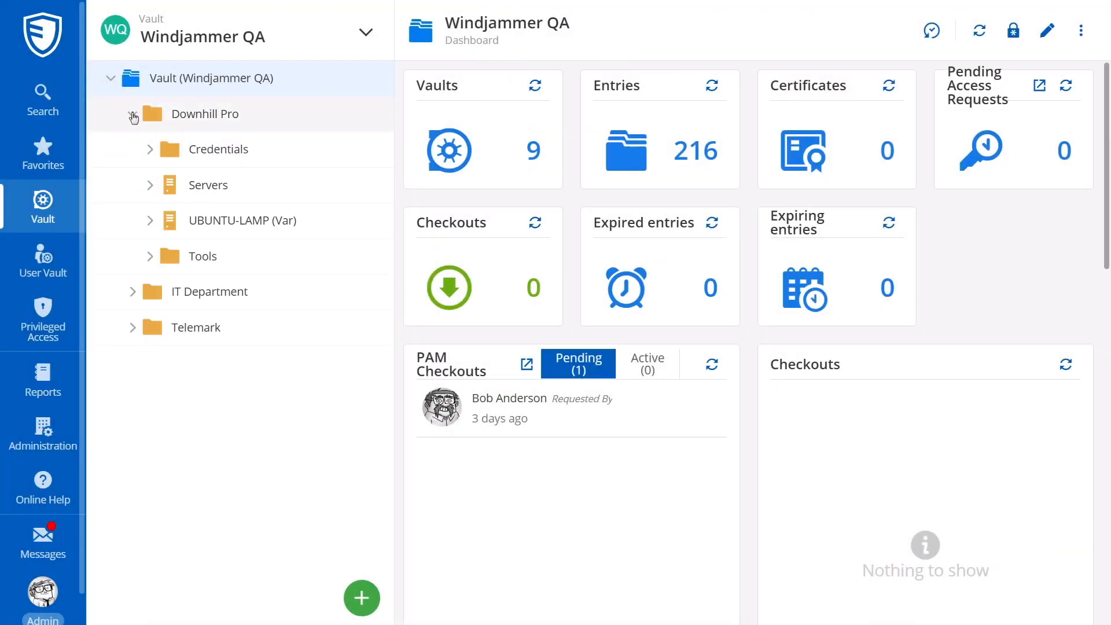